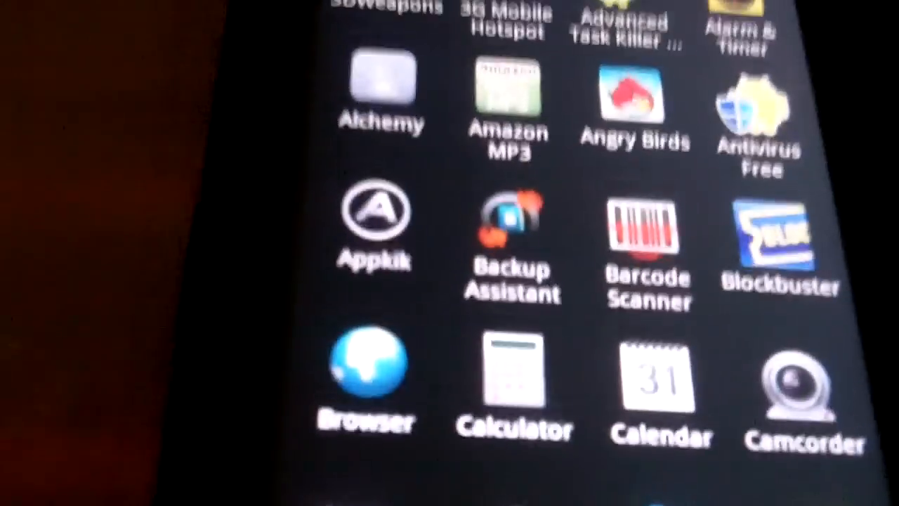
# Scroll through the app drawer's installed apps (Alchemy, Angry Birds, Browser, Calculator).
pyautogui.scroll(-3)
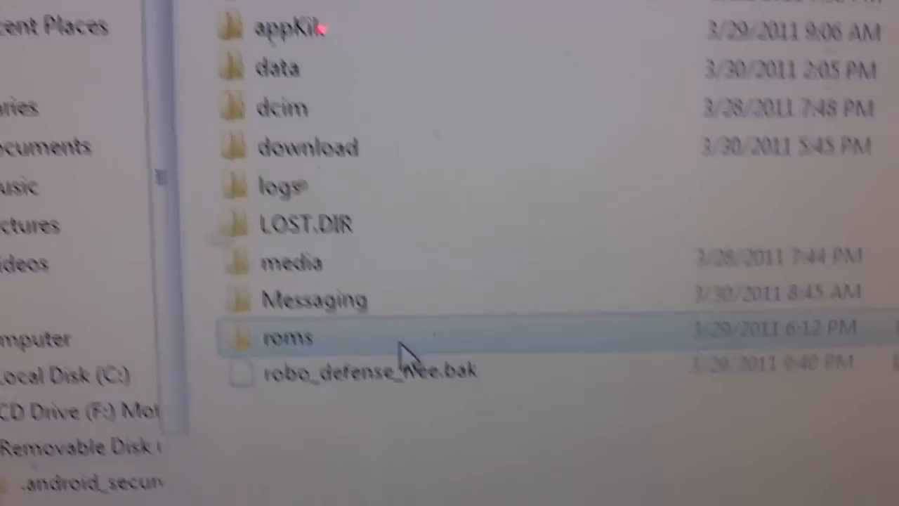
# Enter the roms folder on the phone's SD card drive.
pyautogui.doubleClick(284, 337)
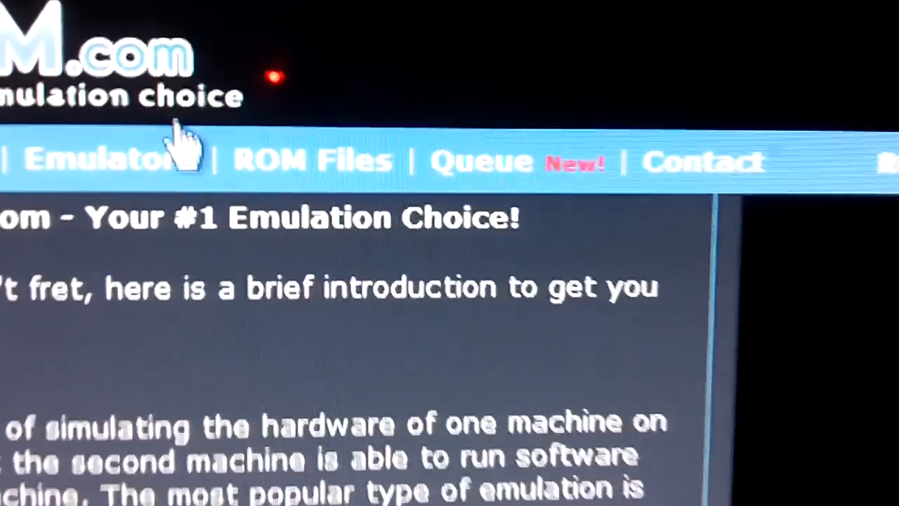
# Browse CoolROM's ROM Files section down through the Game Boy Advance title list.
pyautogui.click(98, 160)
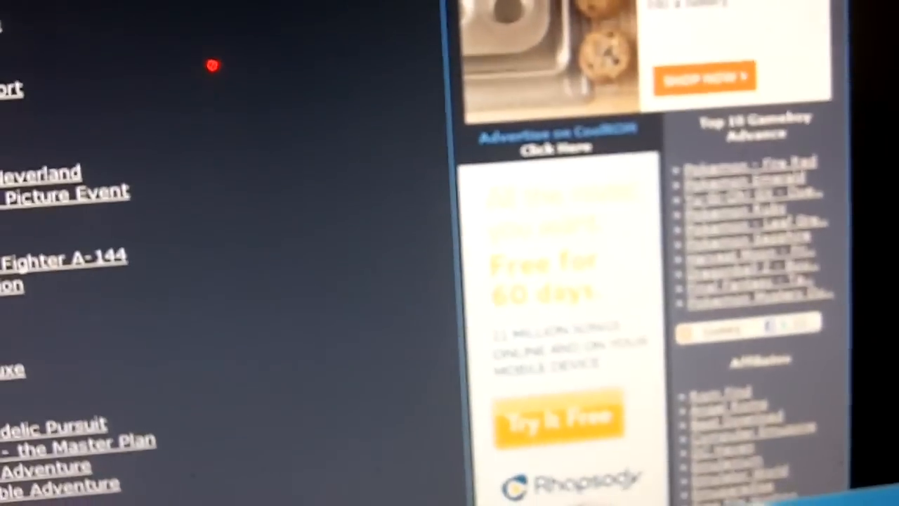
pyautogui.scroll(-3)
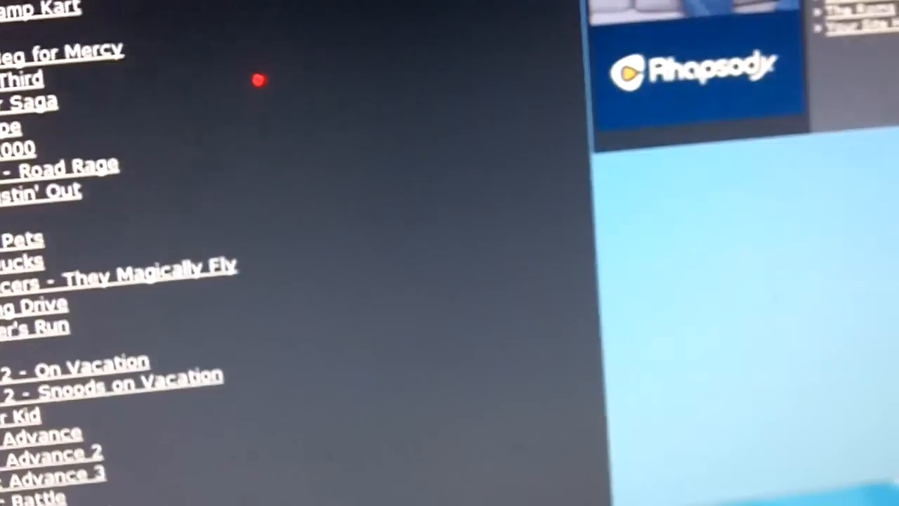
pyautogui.scroll(-3)
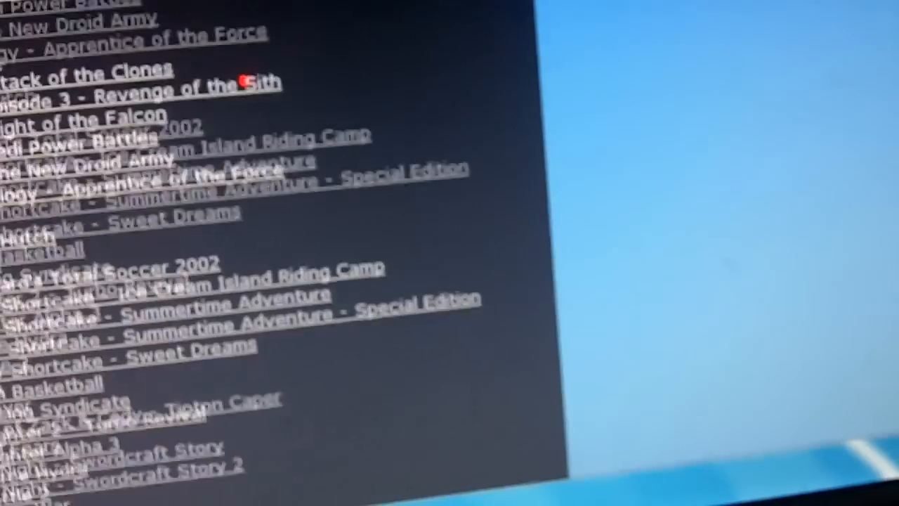
pyautogui.scroll(-3)
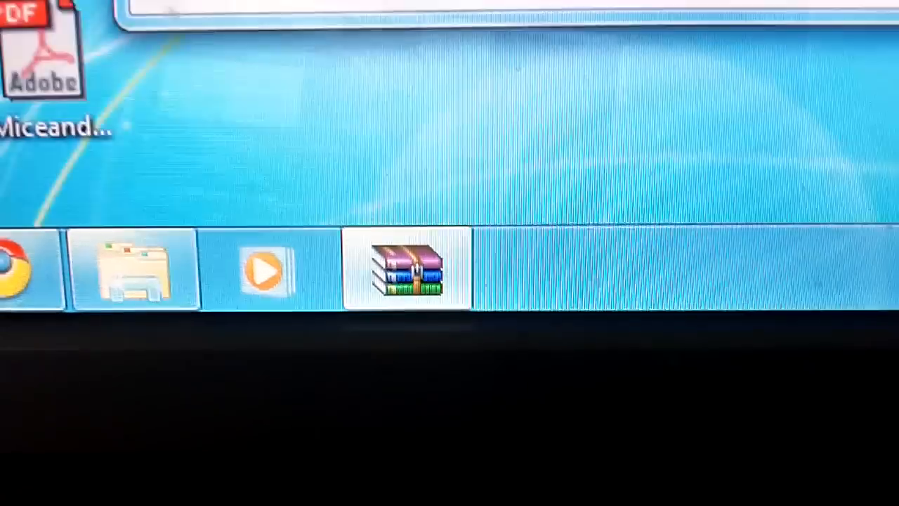
# Extract the ROM file from the downloaded WinRAR archive to the chosen folder.
pyautogui.click(409, 269)
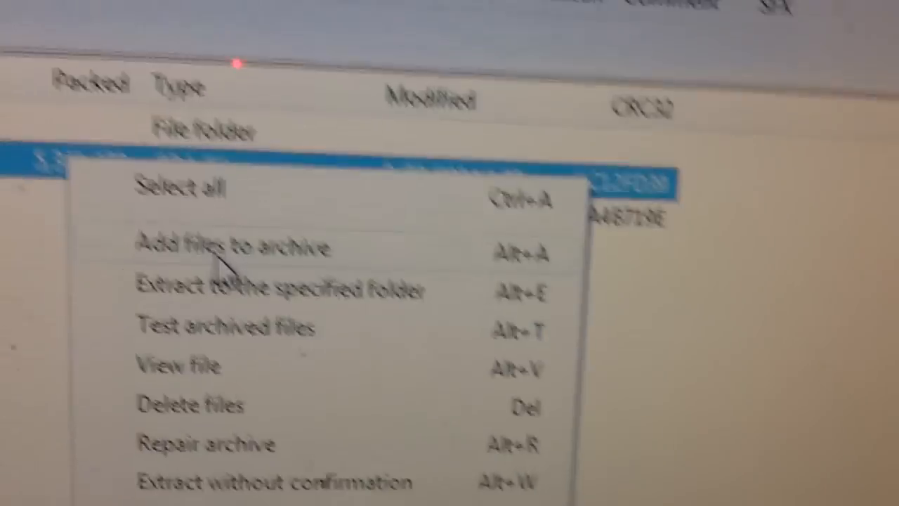
pyautogui.click(281, 289)
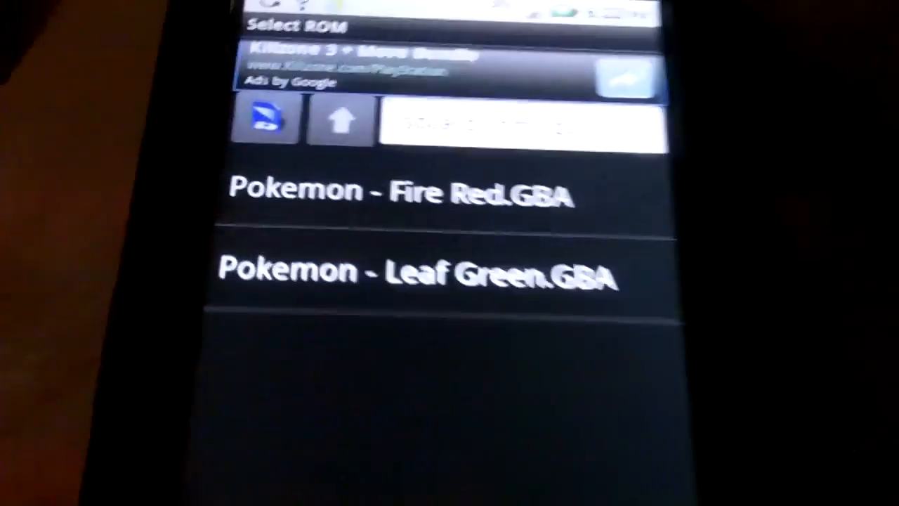
# Launch Pokemon - Leaf Green.GBA from GameBoid's Select ROM list.
pyautogui.click(400, 190)
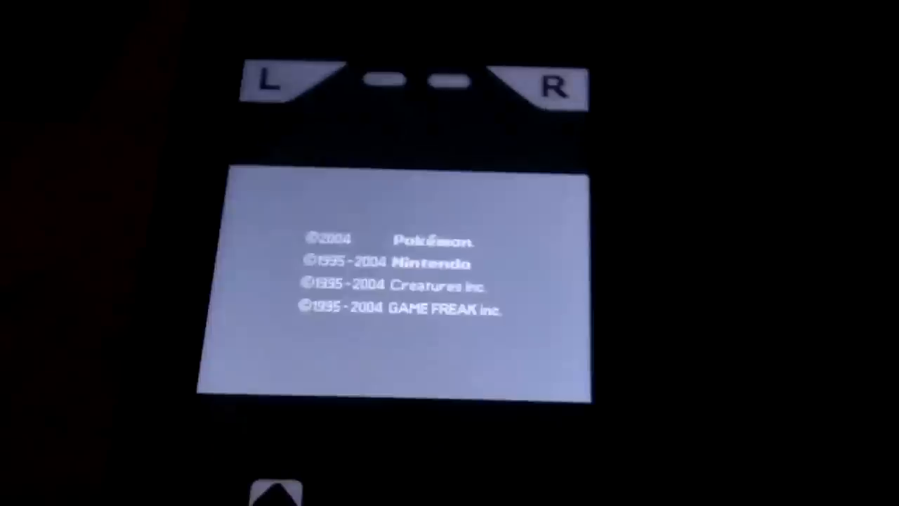